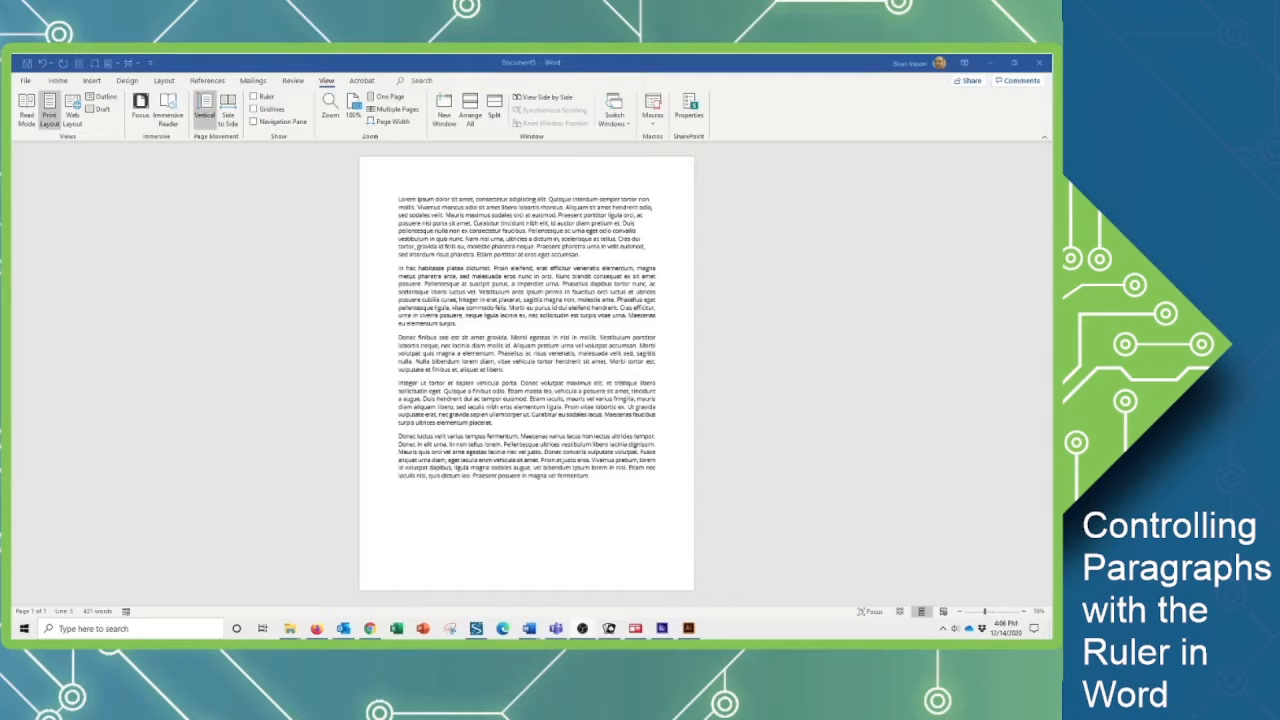
mouse_move(296, 452)
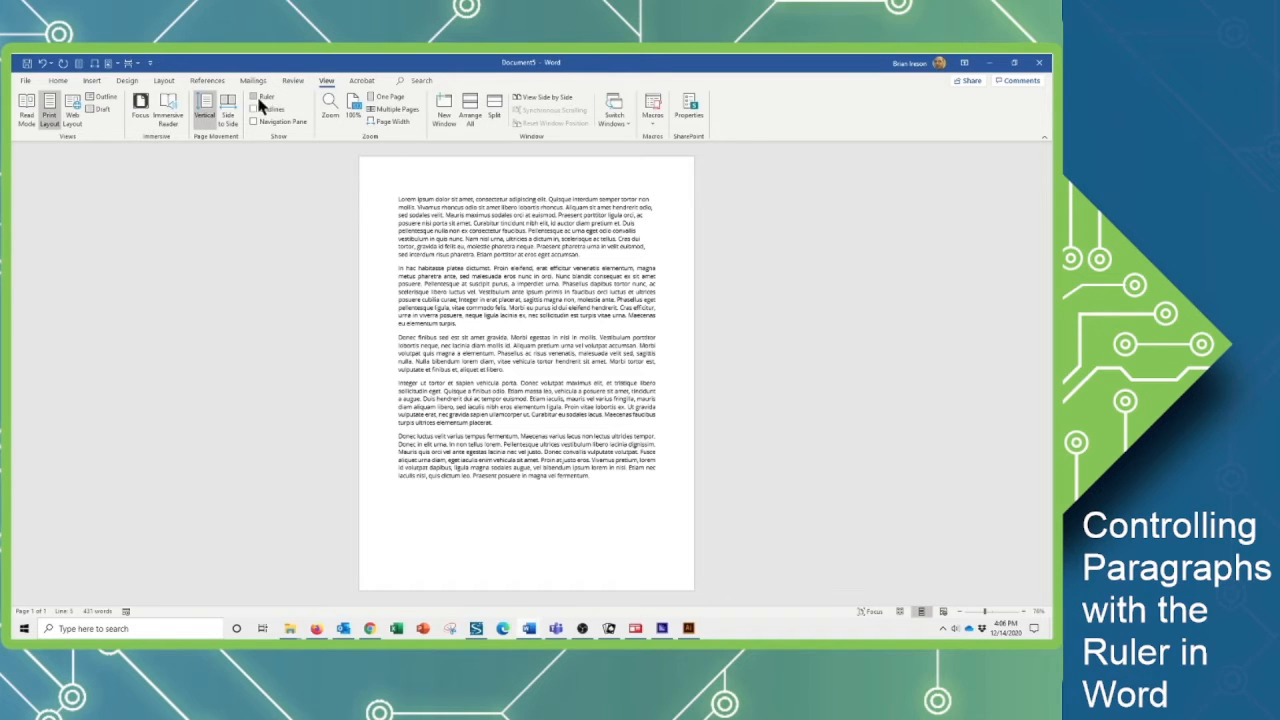
Step: Display the horizontal ruler above the document
click(256, 96)
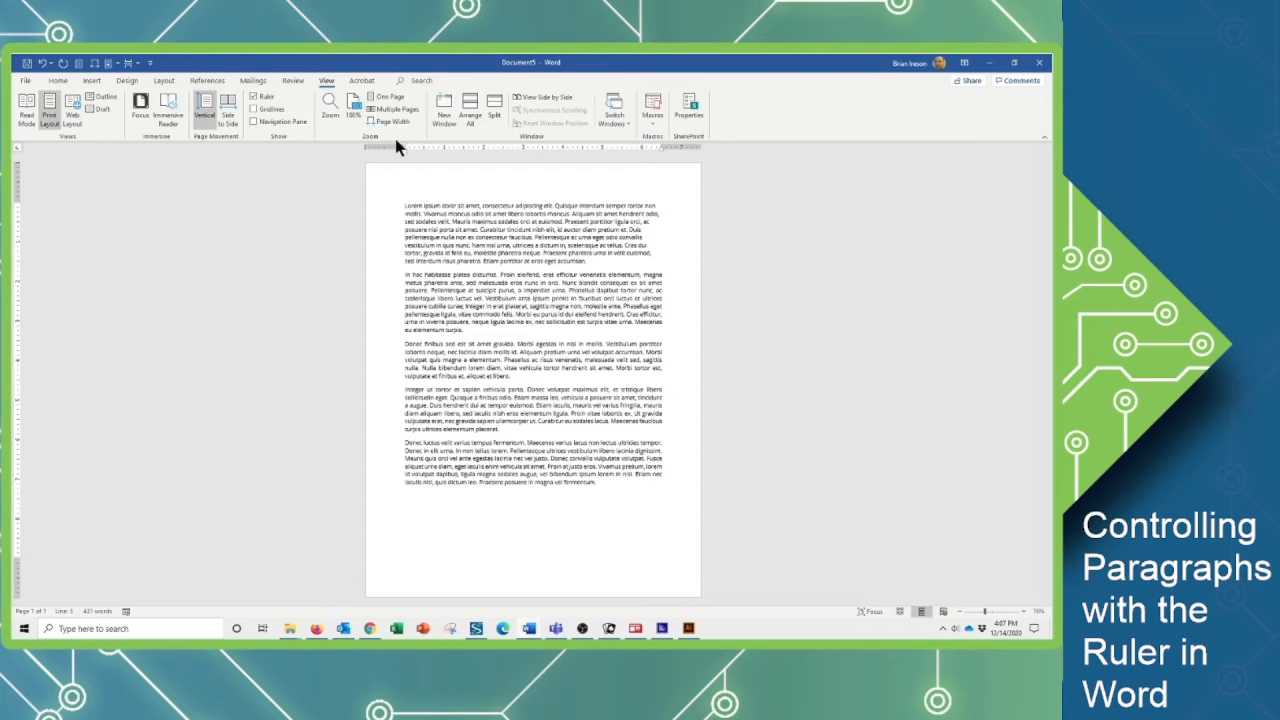
mouse_move(368, 148)
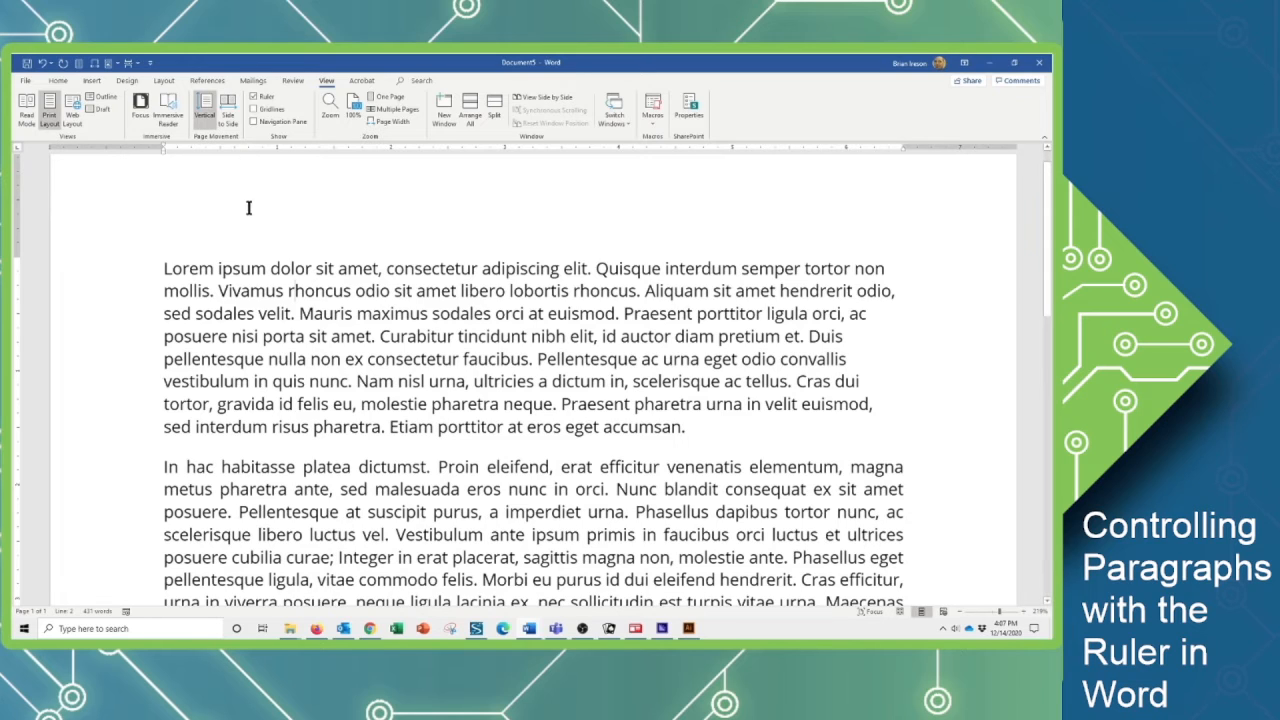
mouse_move(300, 368)
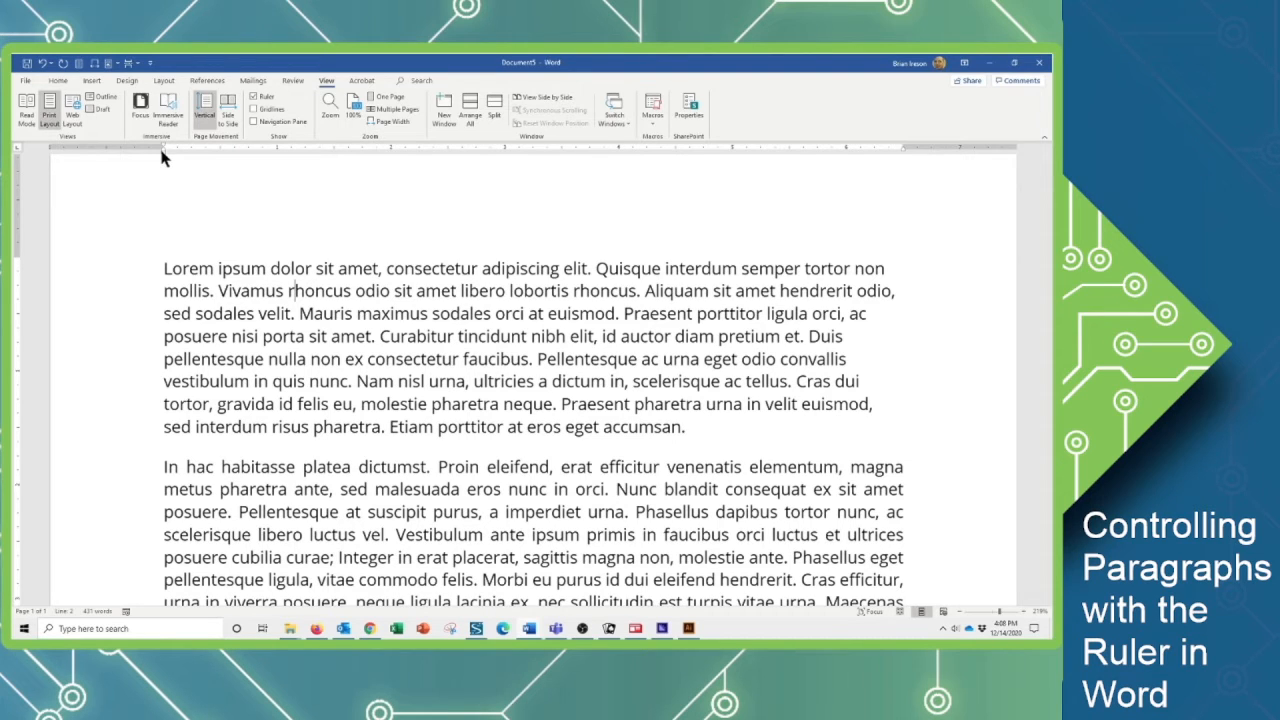
mouse_move(910, 160)
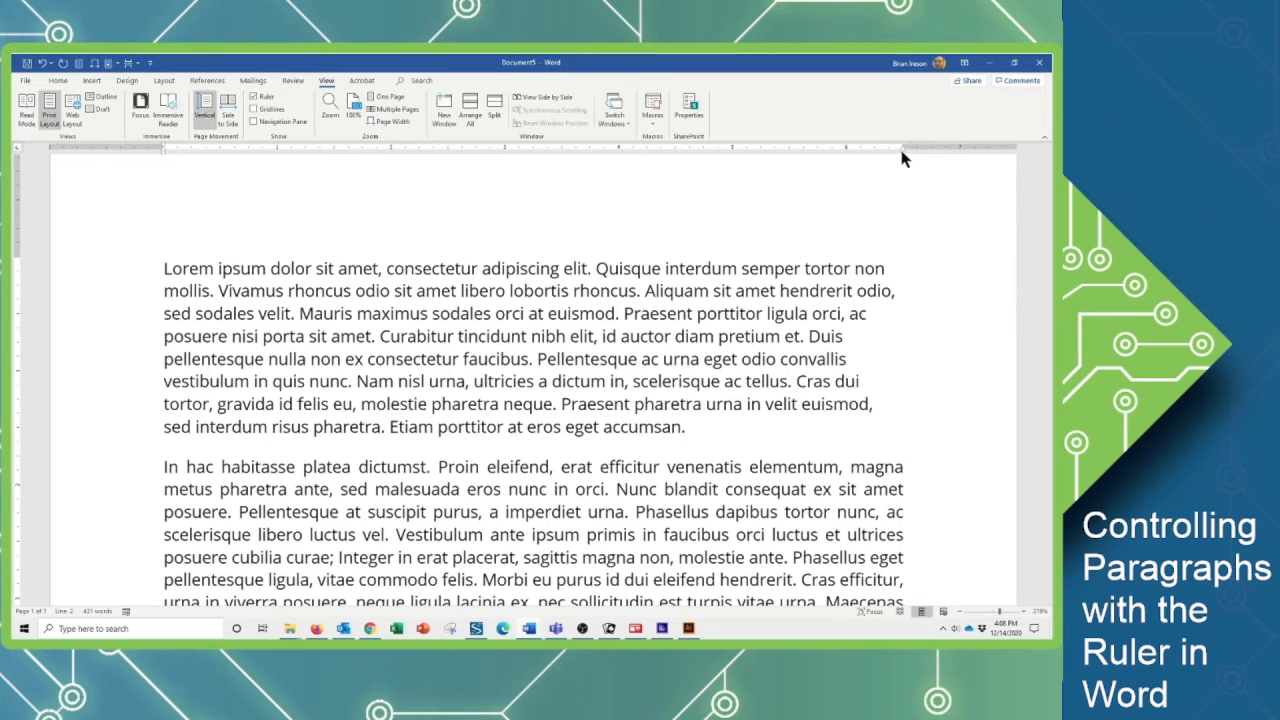
mouse_move(904, 156)
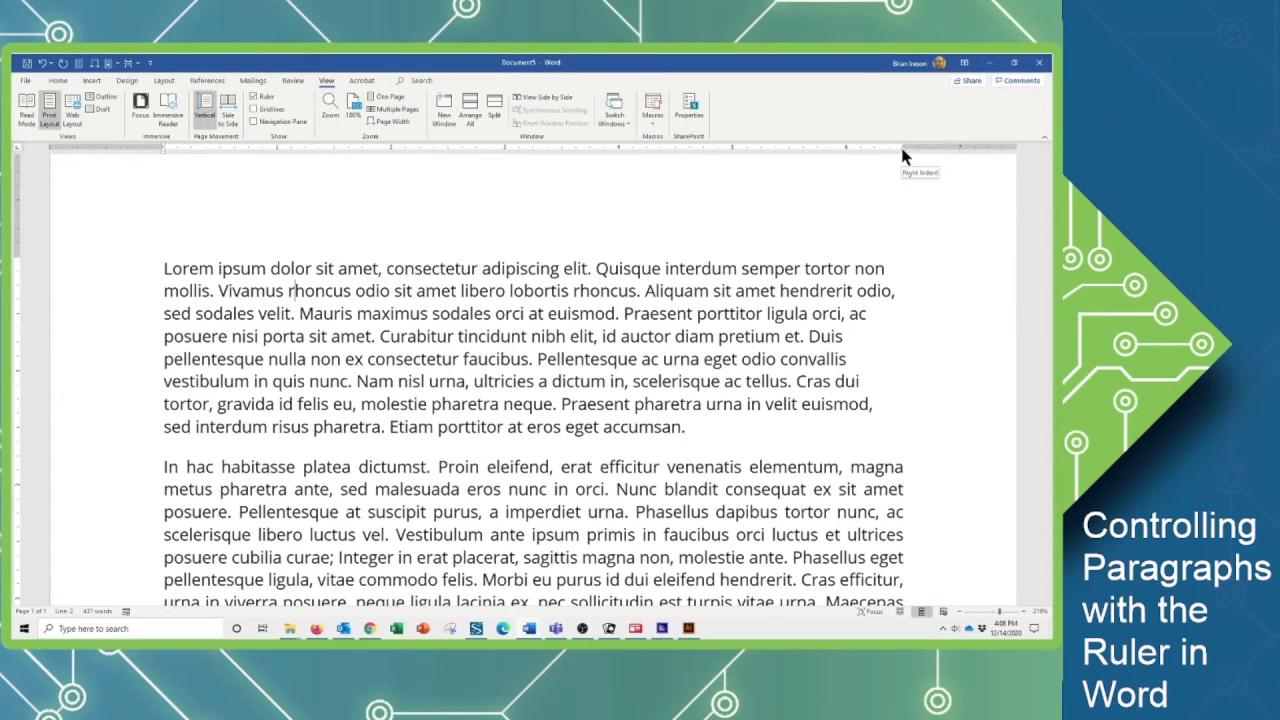
mouse_move(168, 154)
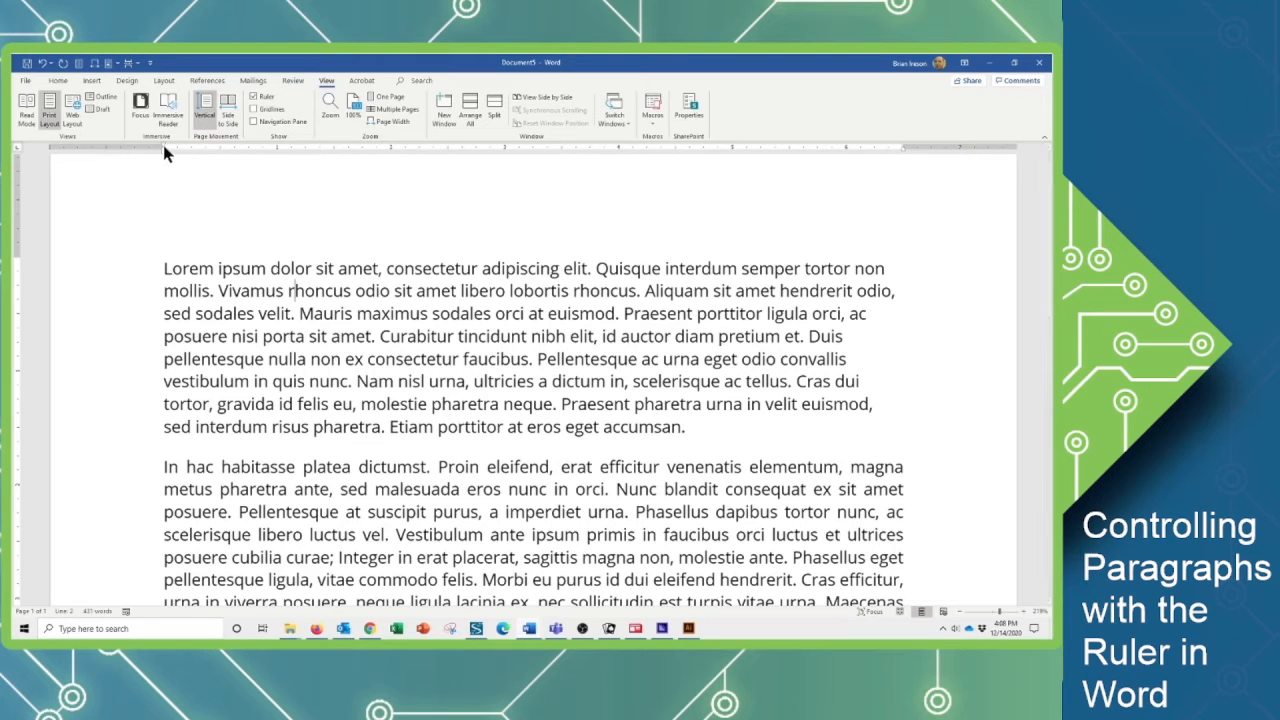
mouse_move(160, 148)
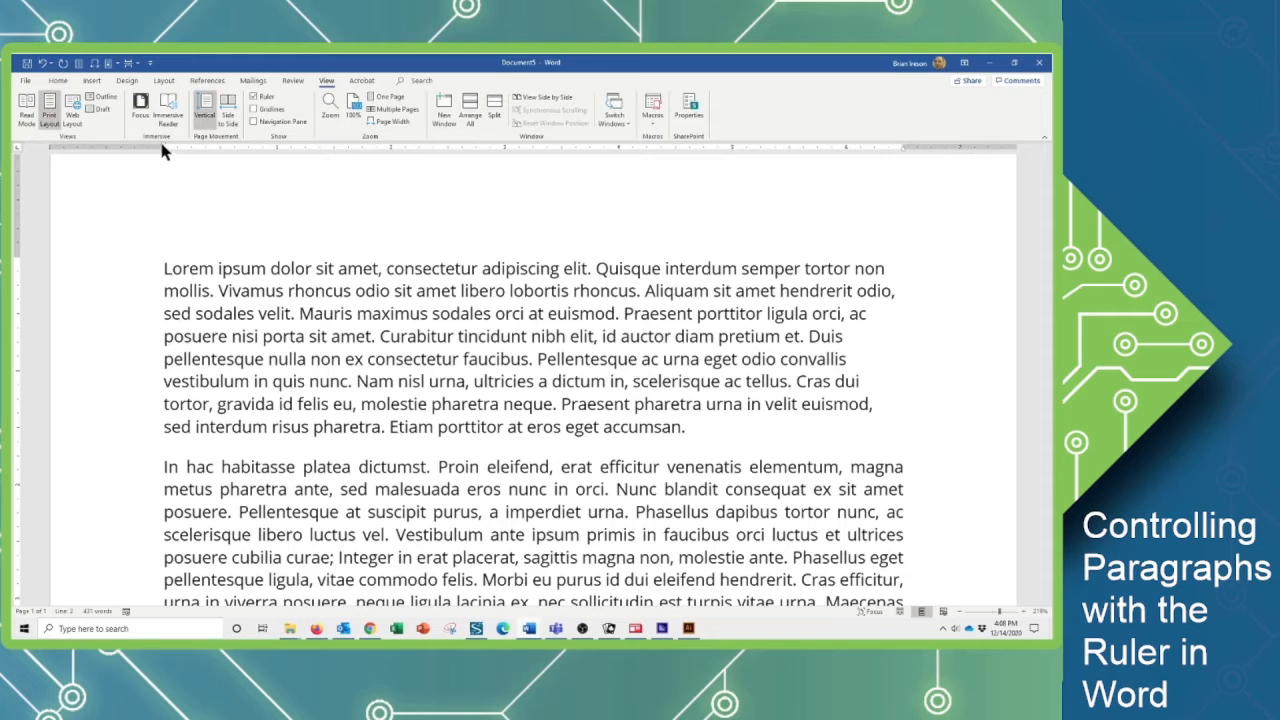
mouse_move(164, 150)
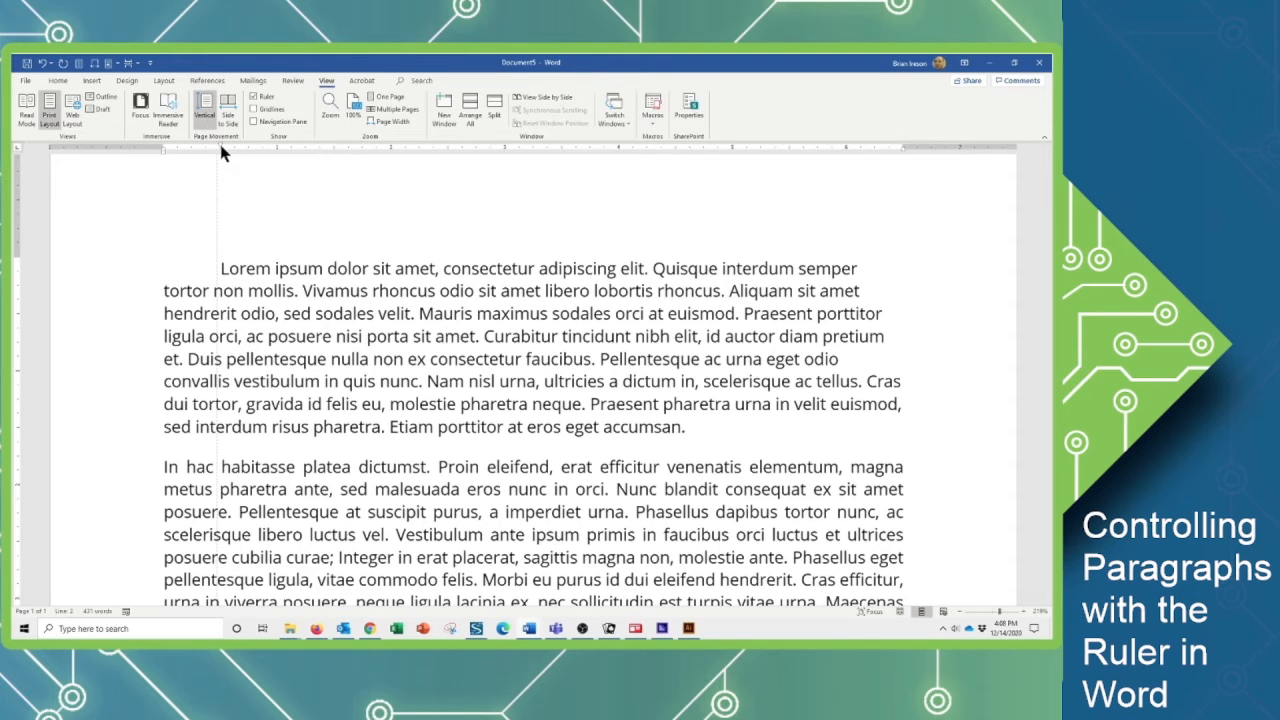
mouse_move(248, 280)
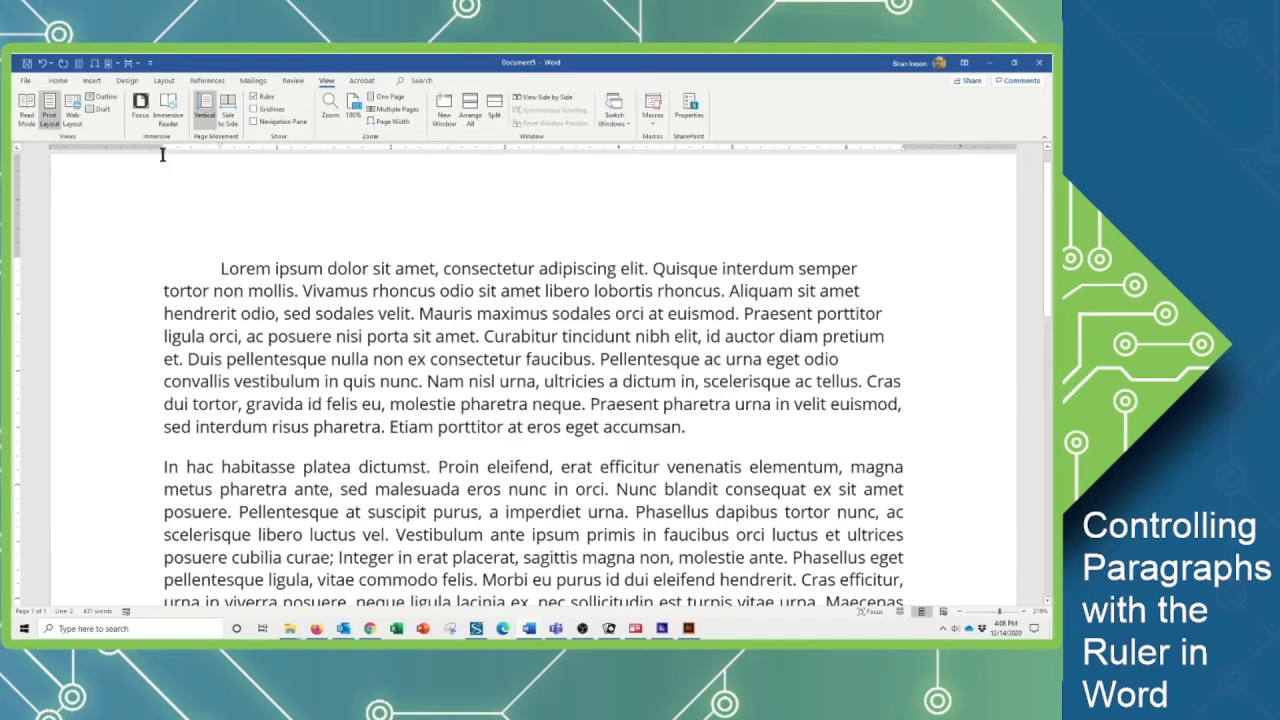
mouse_move(164, 156)
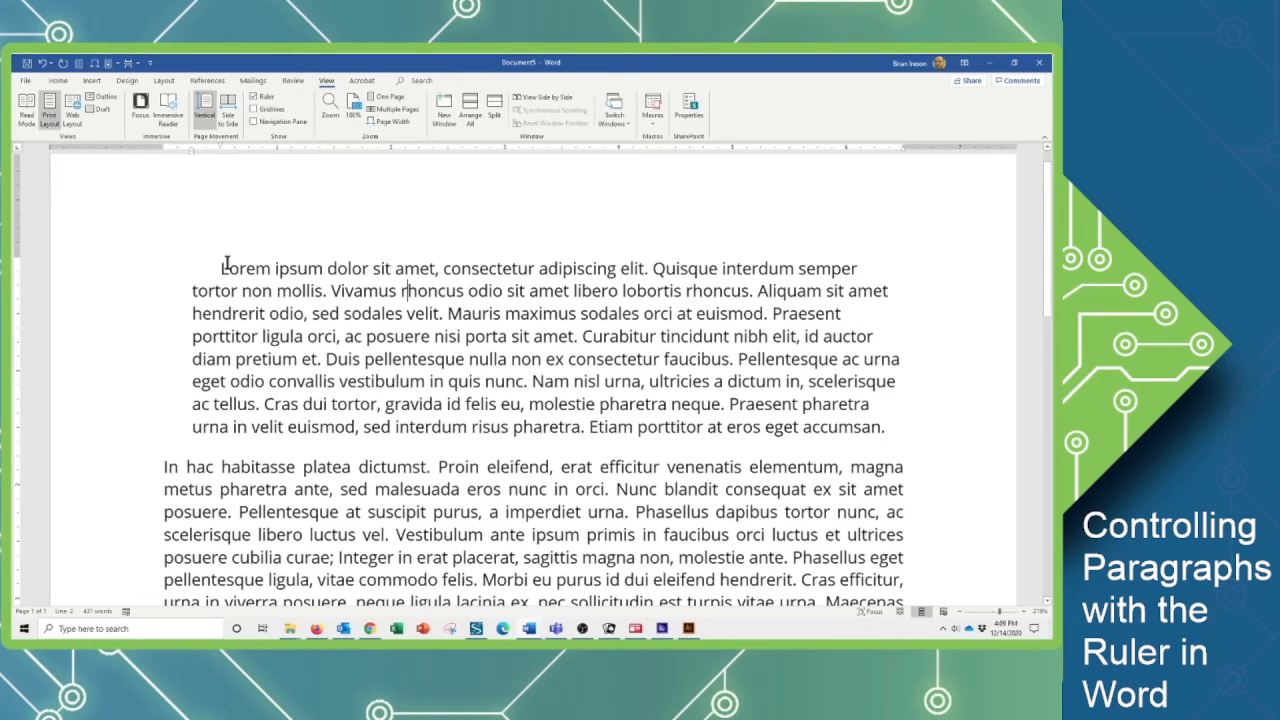
mouse_move(192, 160)
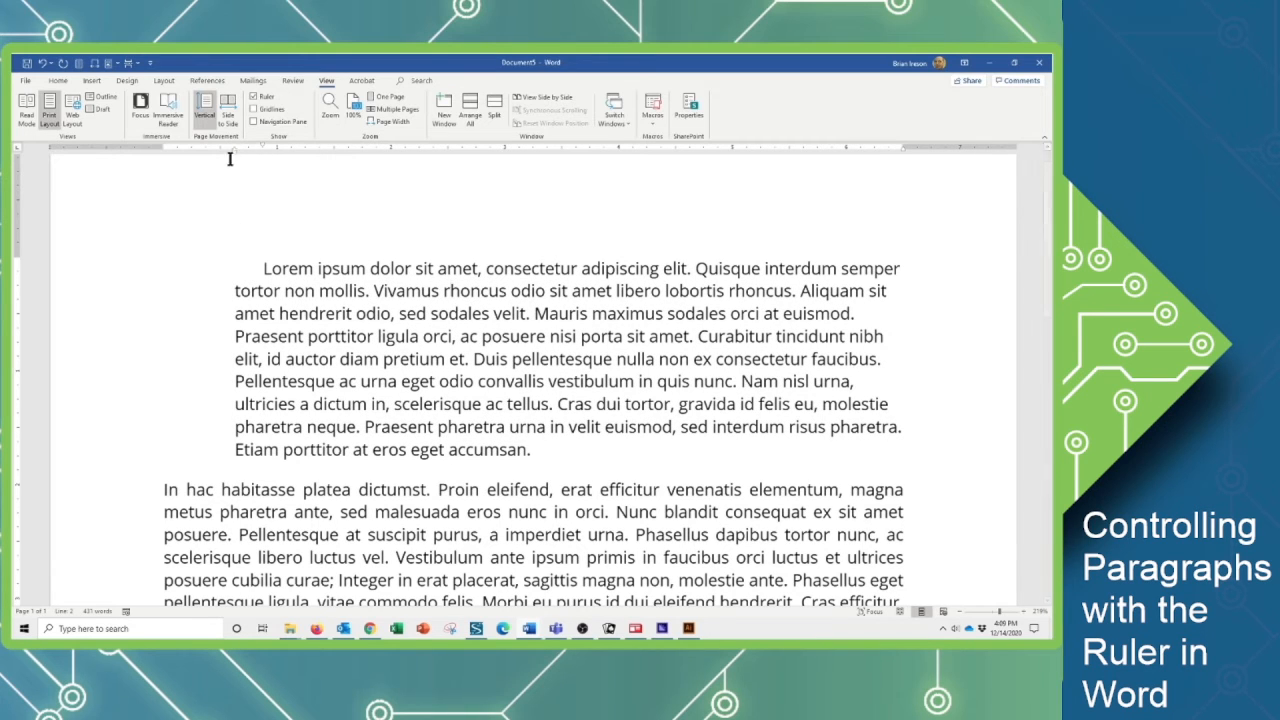
mouse_move(440, 236)
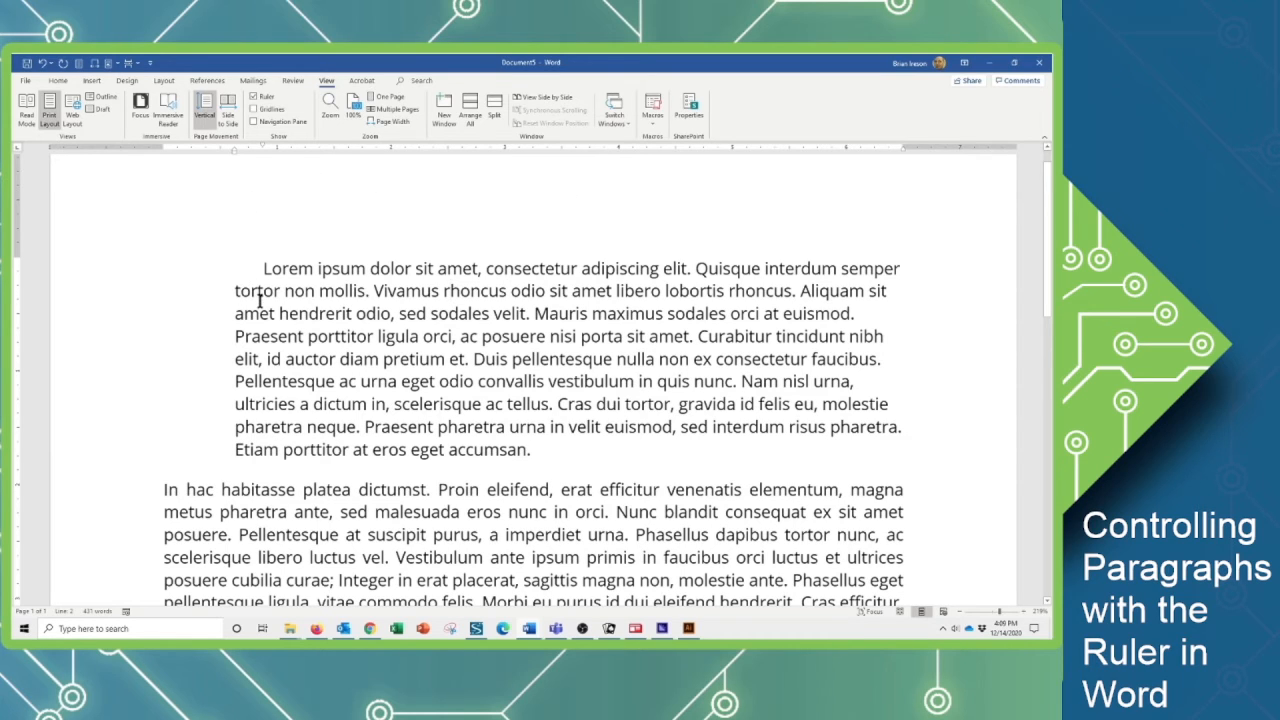
mouse_move(900, 156)
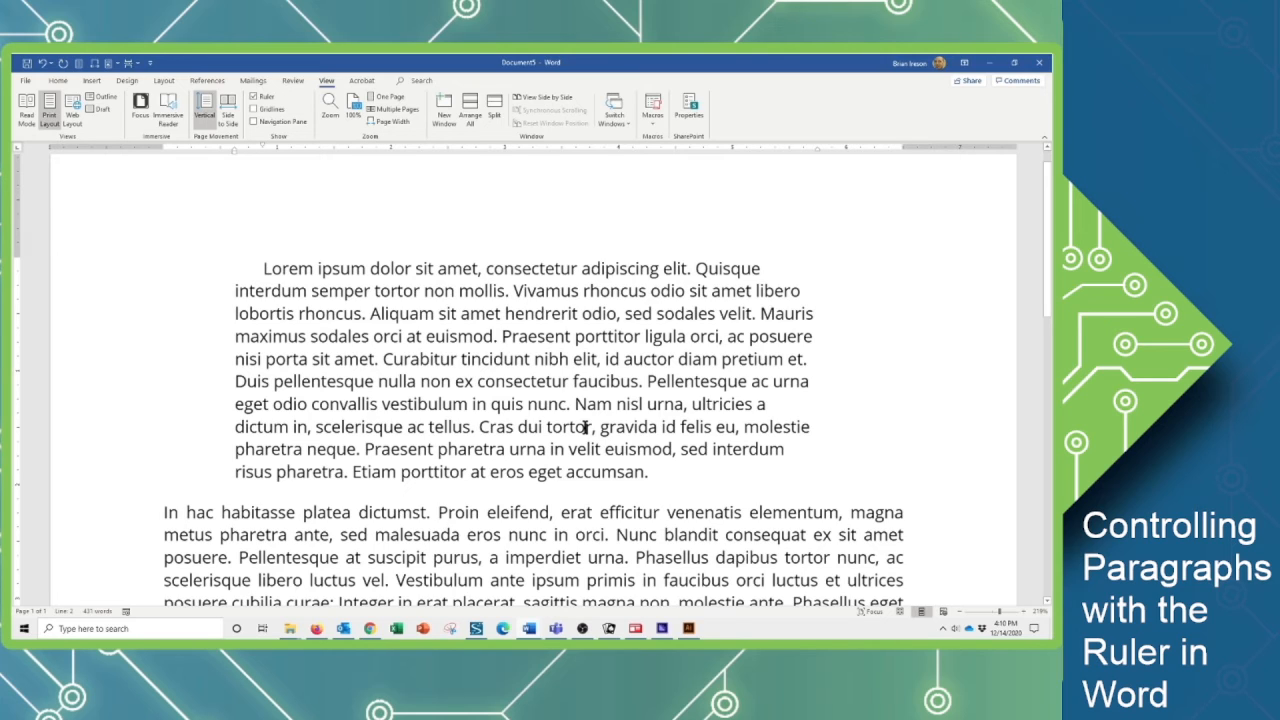
mouse_move(818, 156)
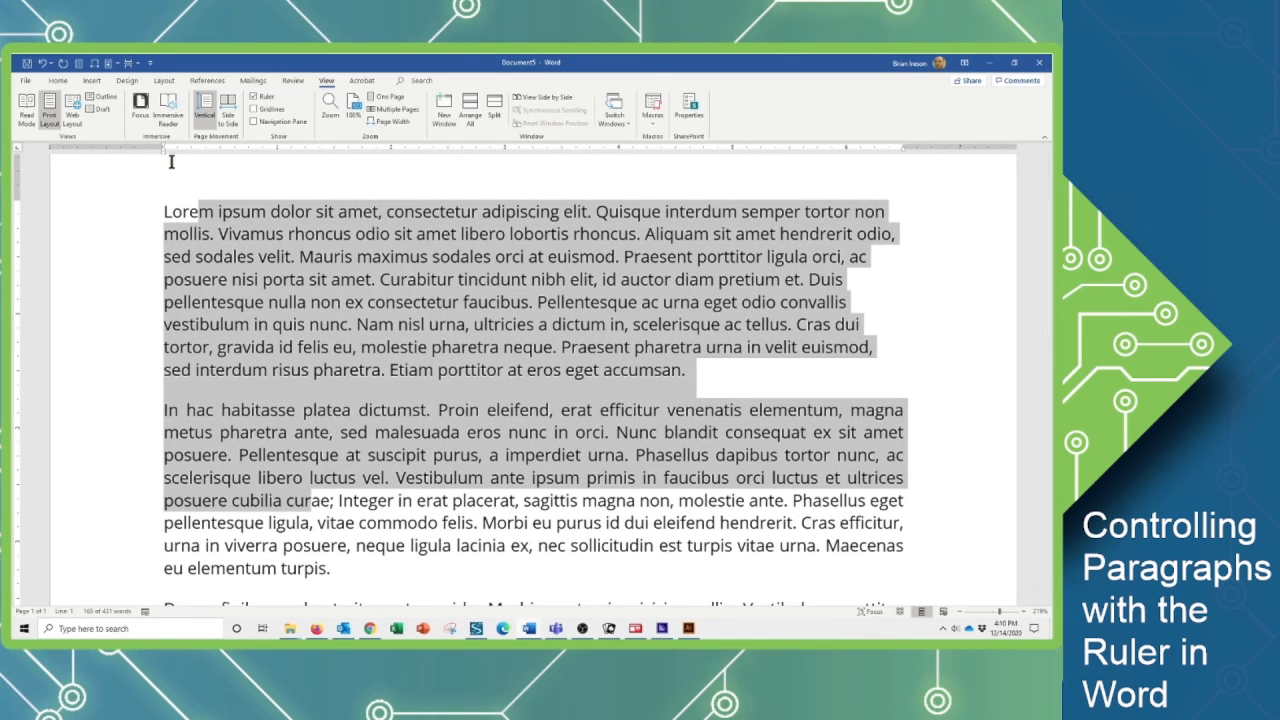
Step: Scroll down to review the indented first two paragraphs against the unindented later ones
scroll(down, 3)
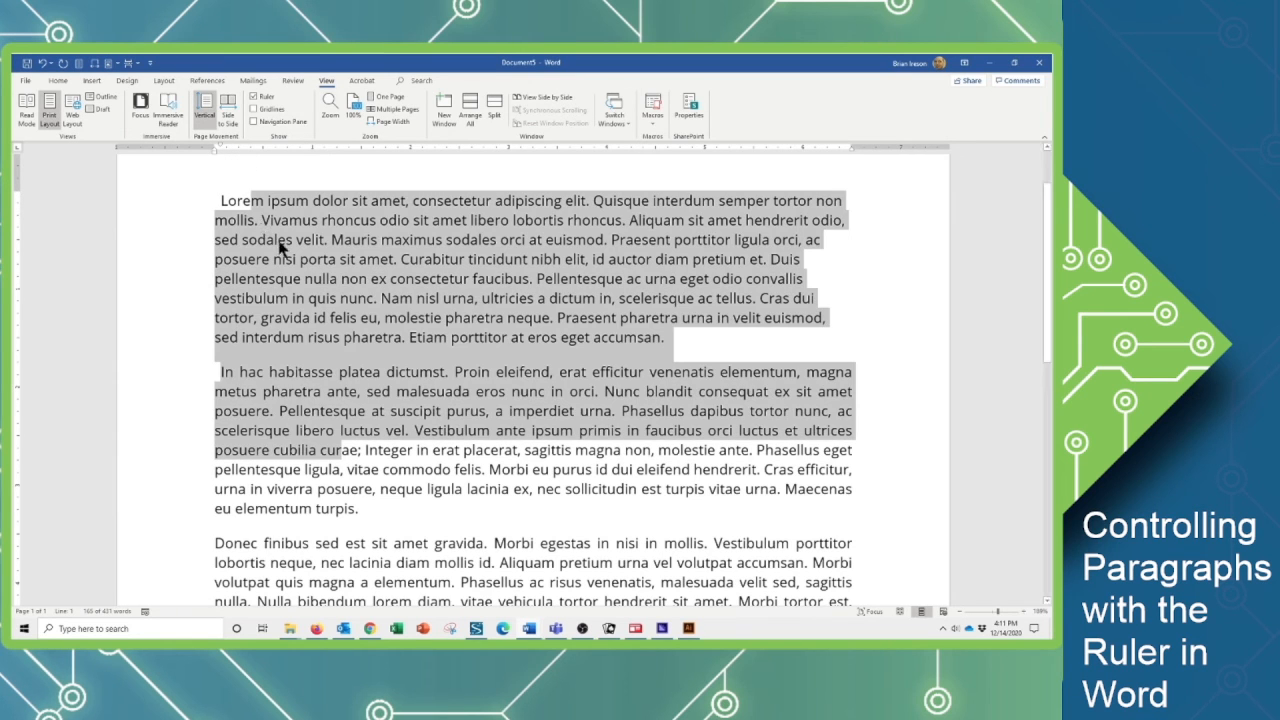
mouse_move(220, 150)
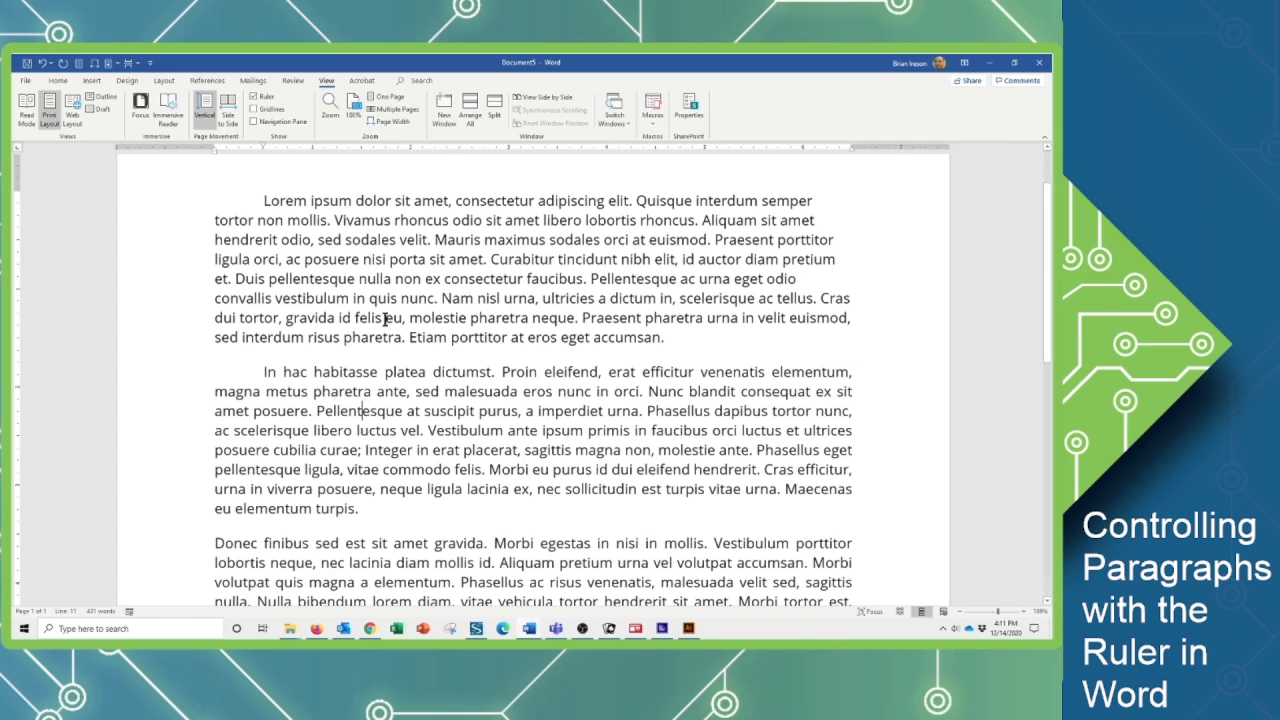
mouse_move(696, 158)
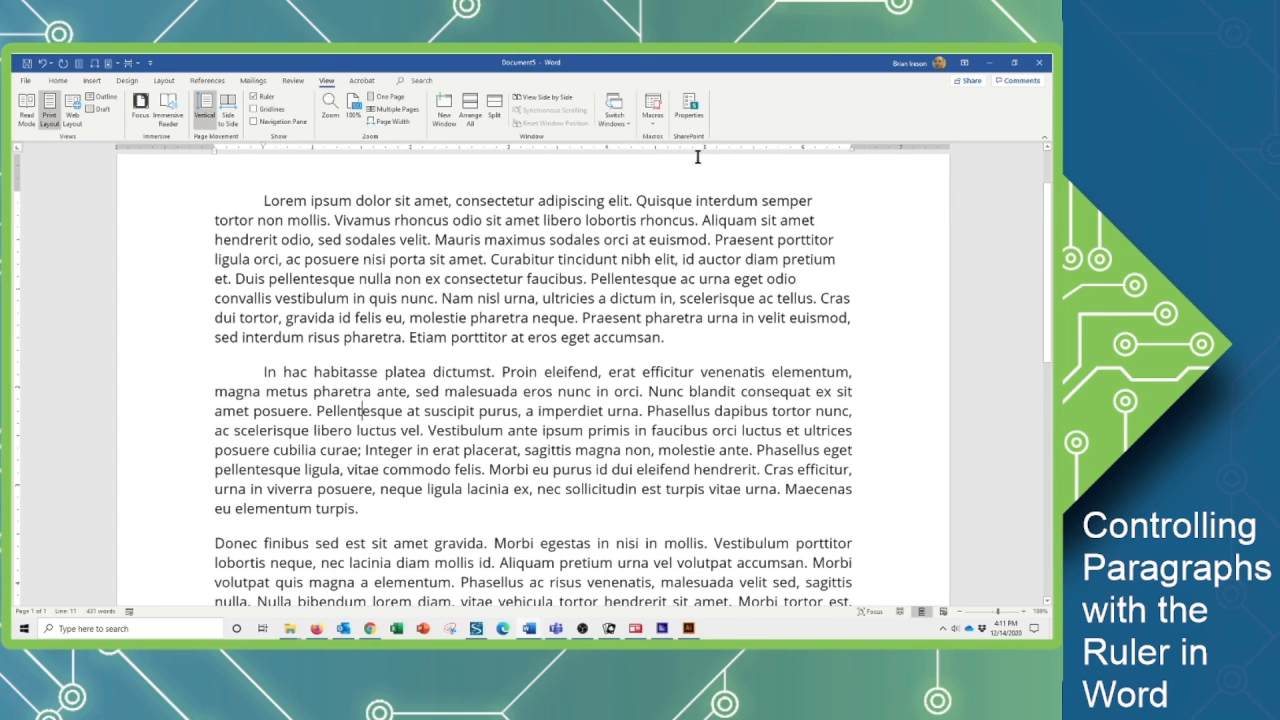
mouse_move(264, 168)
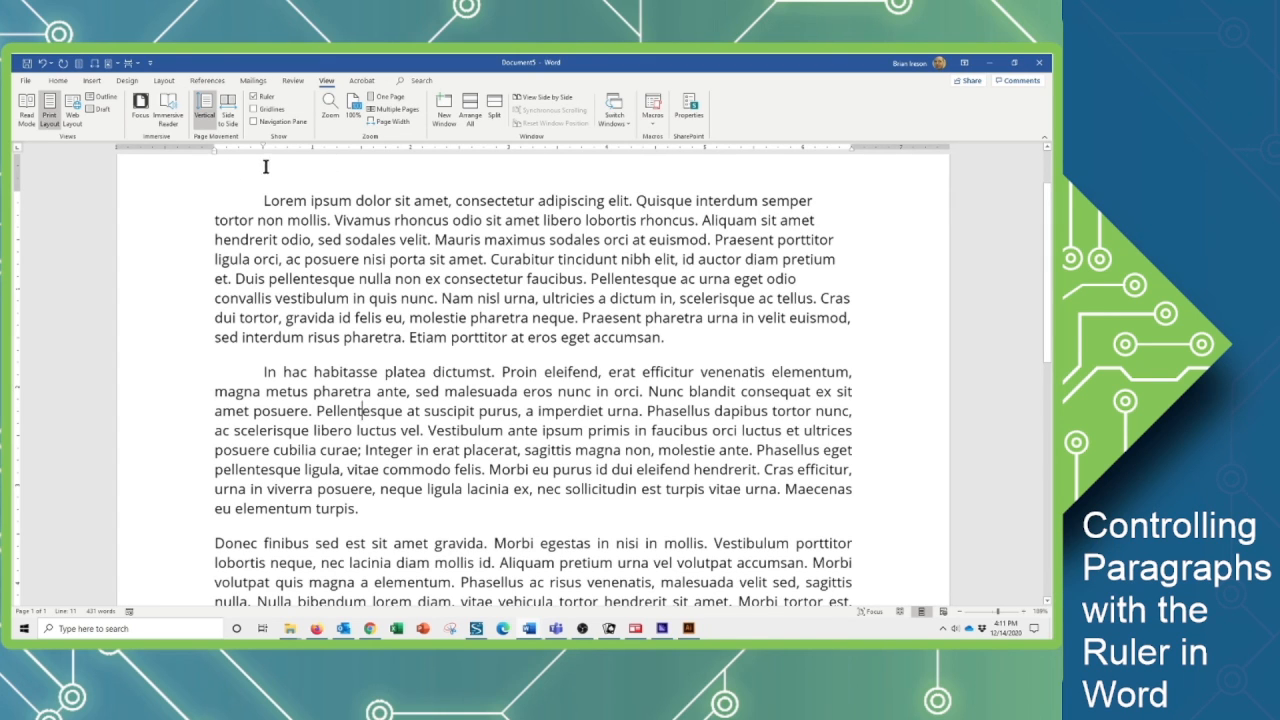
mouse_move(246, 184)
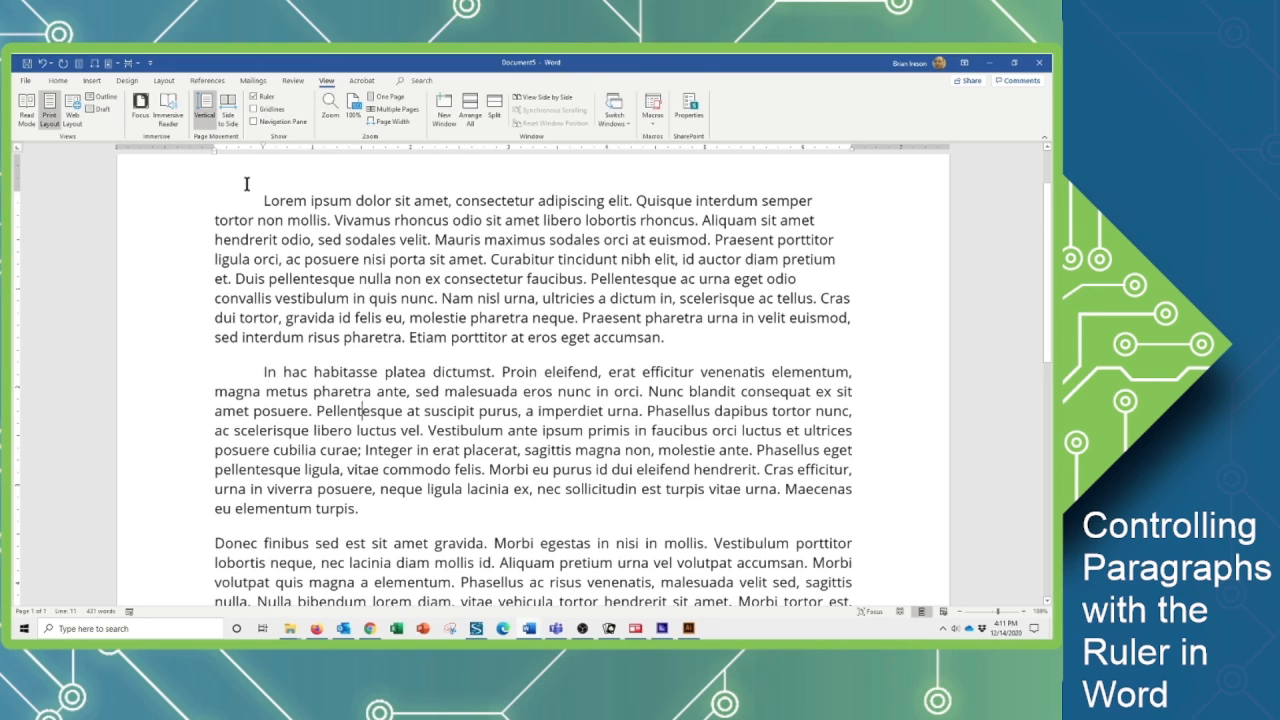